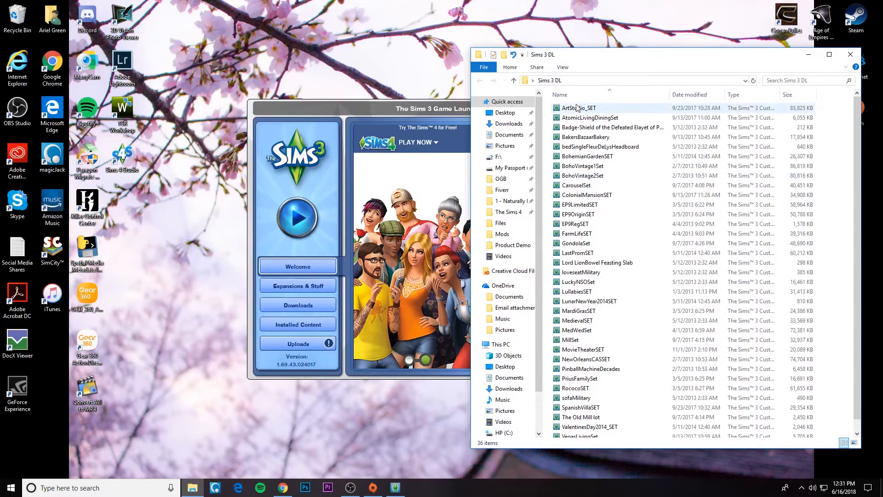
Launch the installer for the ArtStudio_SET package from the Sims 3 DL folder.
left_click(577, 107)
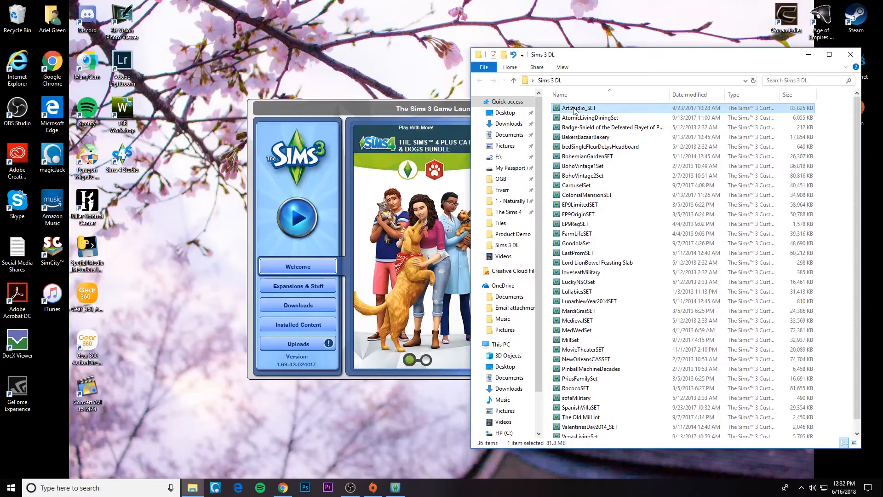
mouse_move(577, 108)
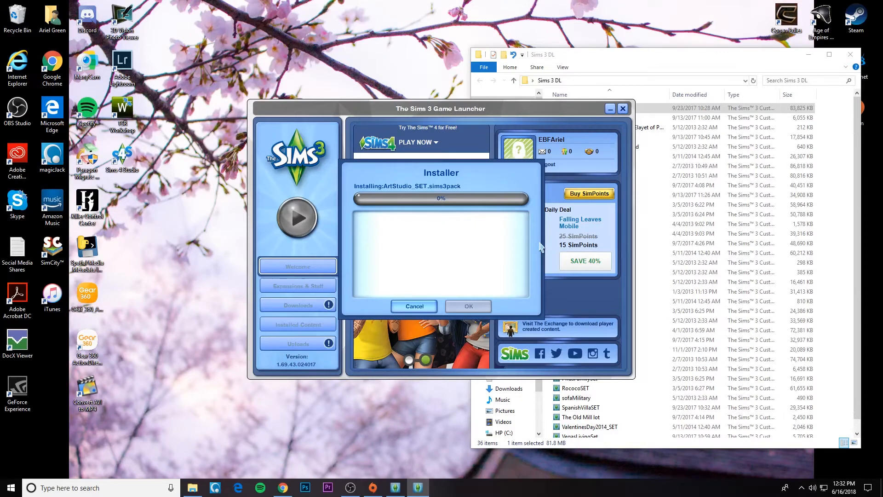
Cancel the ArtStudio_SET installation and bring up a second File Explorer window.
left_click(466, 305)
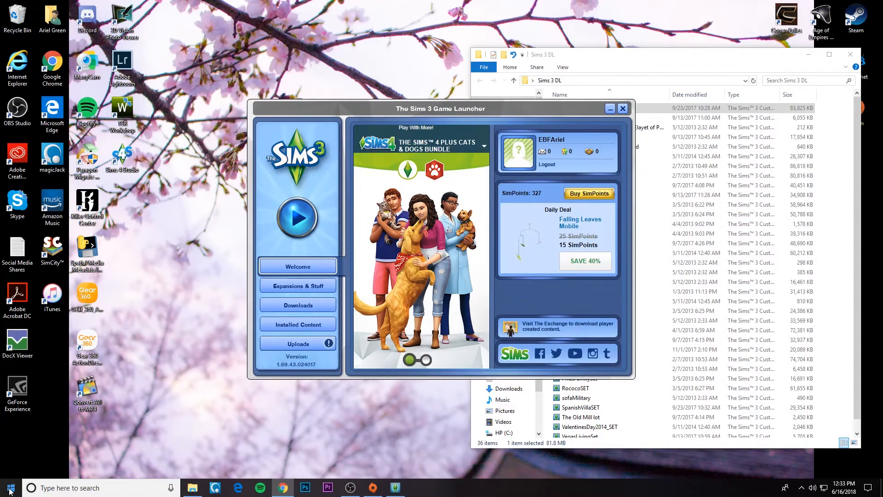
left_click(9, 488)
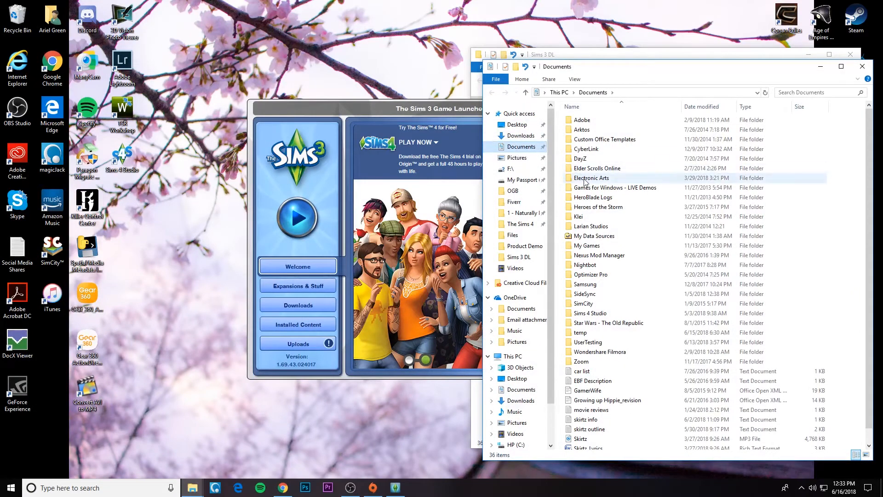
Navigate into Electronic Arts > The Sims 3 > Downloads.
double_click(591, 178)
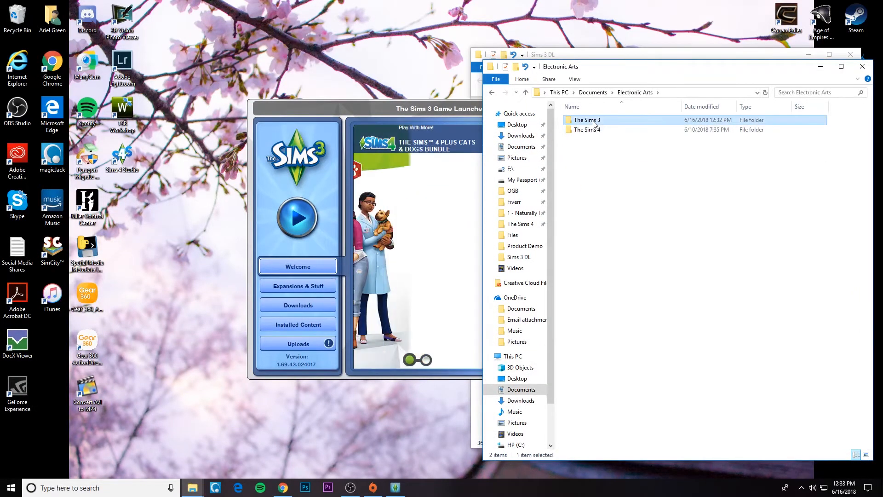
double_click(586, 119)
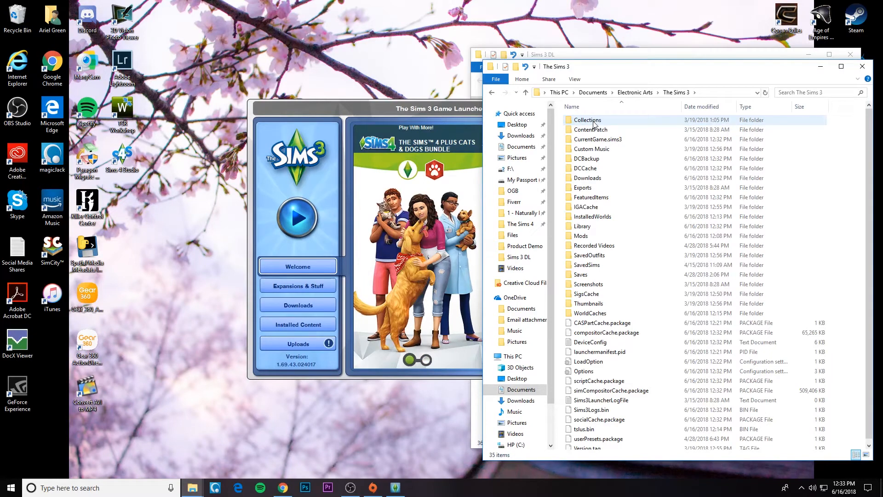
double_click(587, 177)
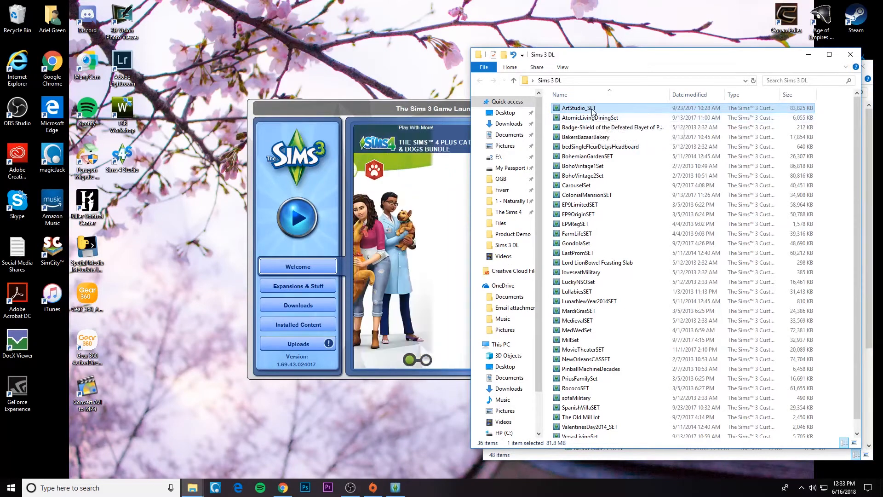
Move the Sims 3 DL files into Downloads, skipping the existing ArtStudio_SET file.
scroll("down", 3)
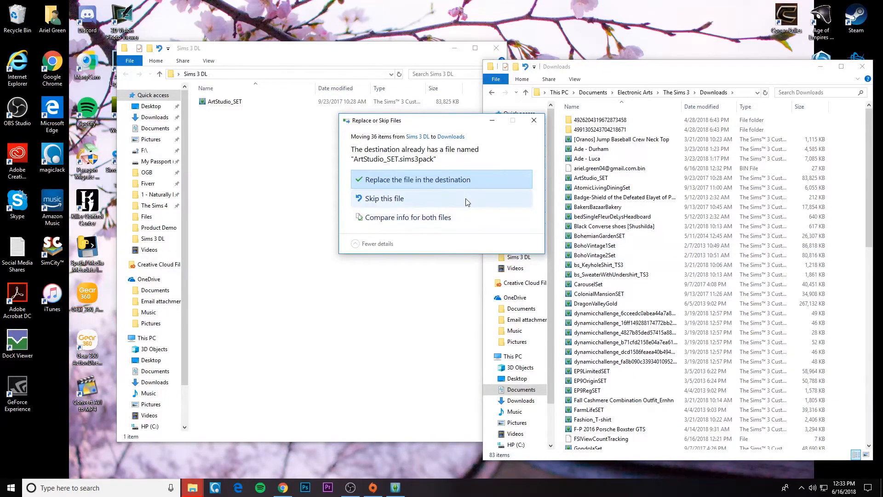
left_click(416, 179)
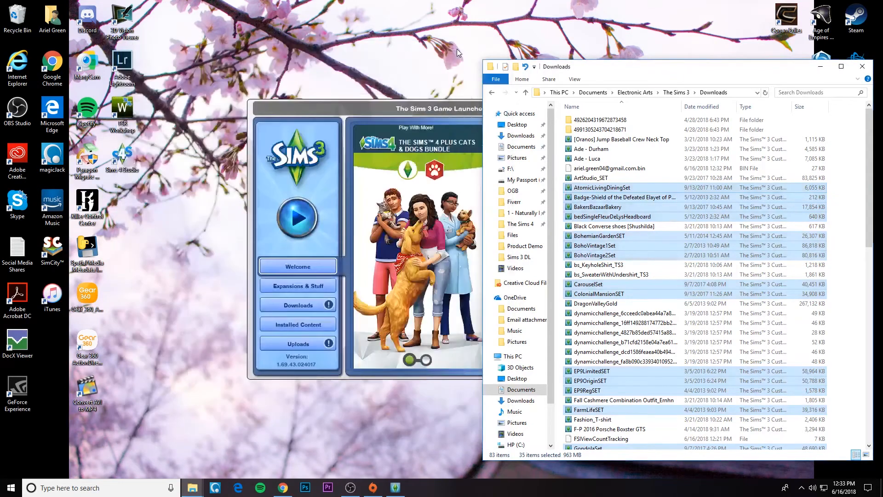
Show the launcher's Downloads list and scroll to the new uninstalled packages.
left_click(297, 304)
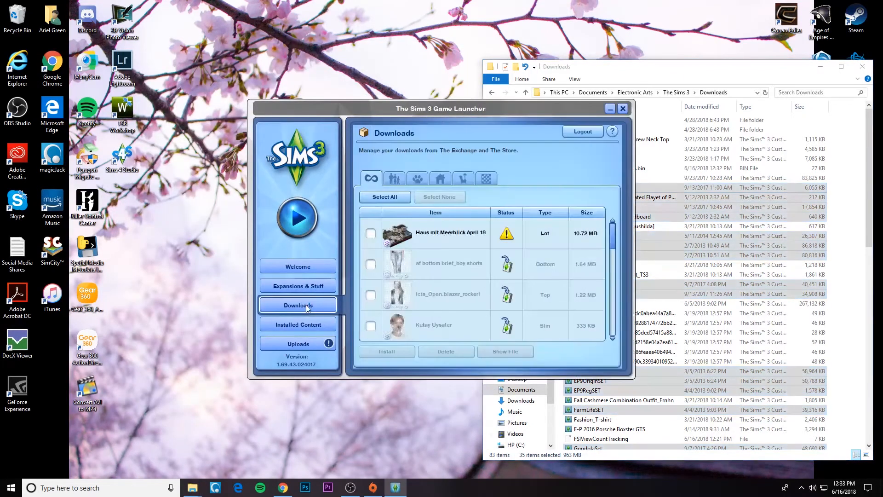
left_click(435, 233)
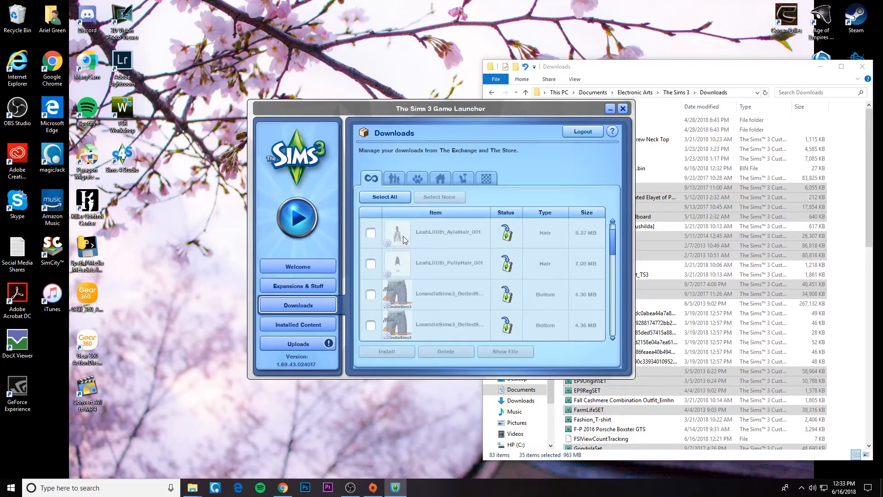
scroll("down", 3)
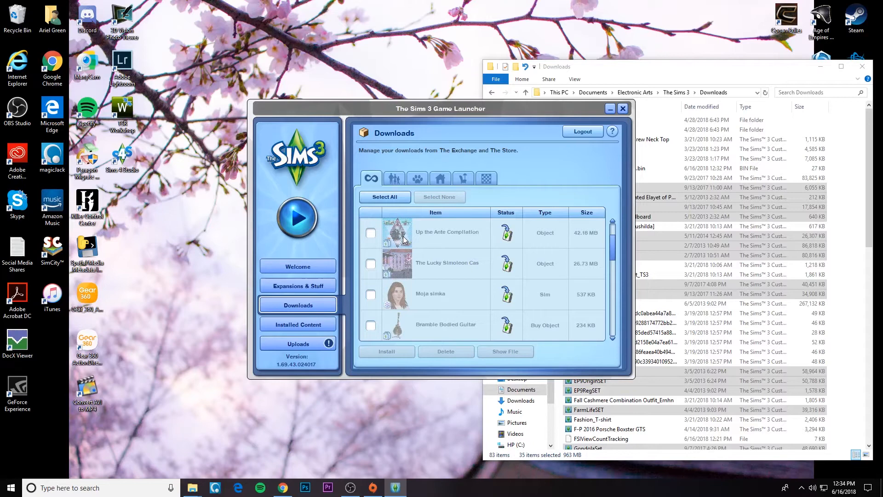
scroll("down", 3)
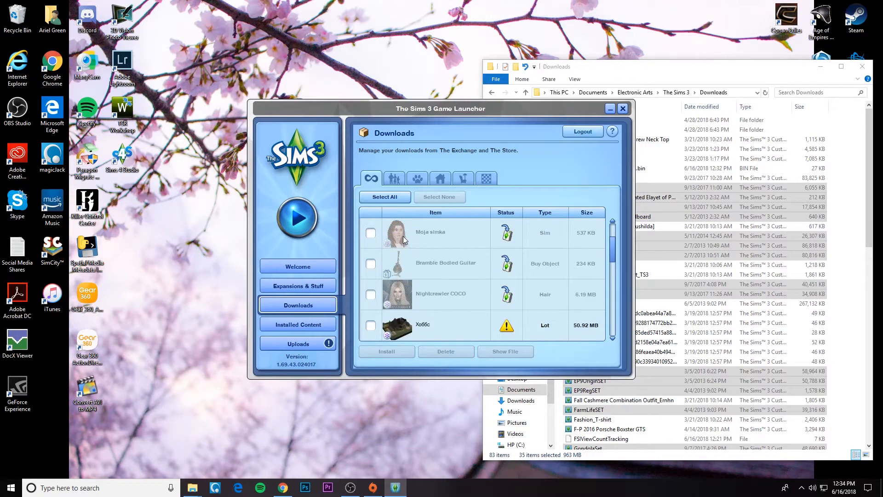
scroll("down", 3)
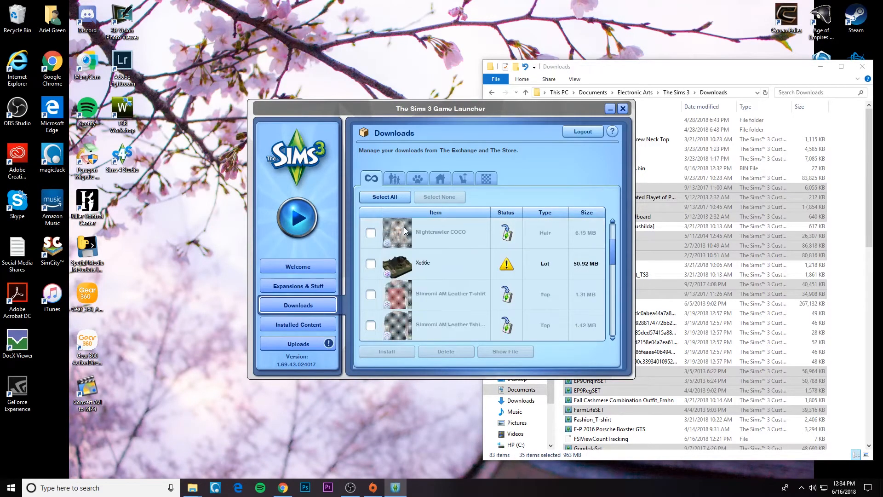
scroll("down", 3)
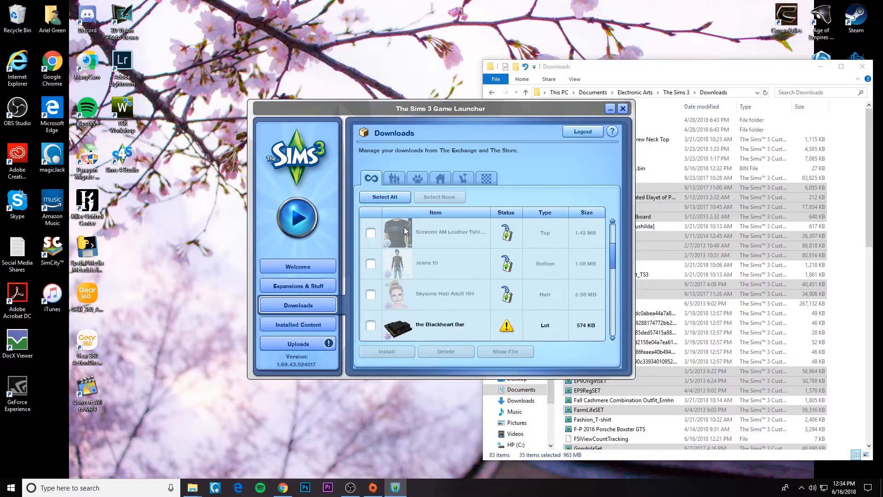
scroll("down", 3)
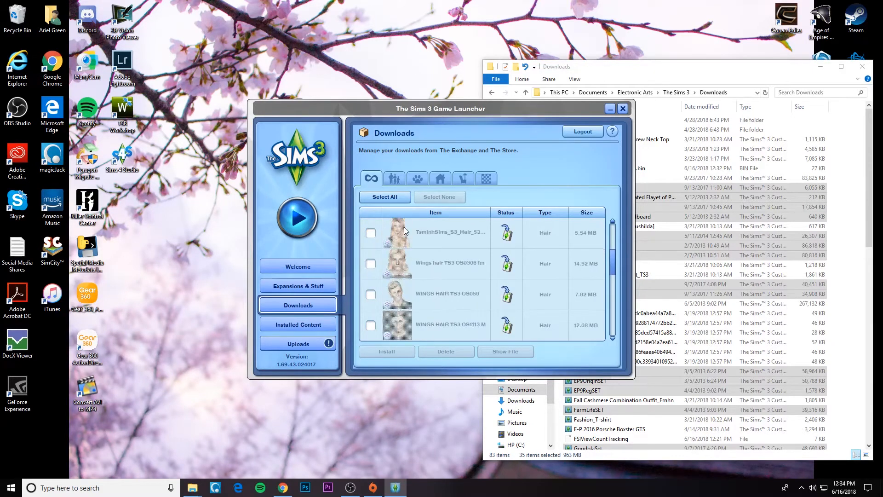
scroll("down", 3)
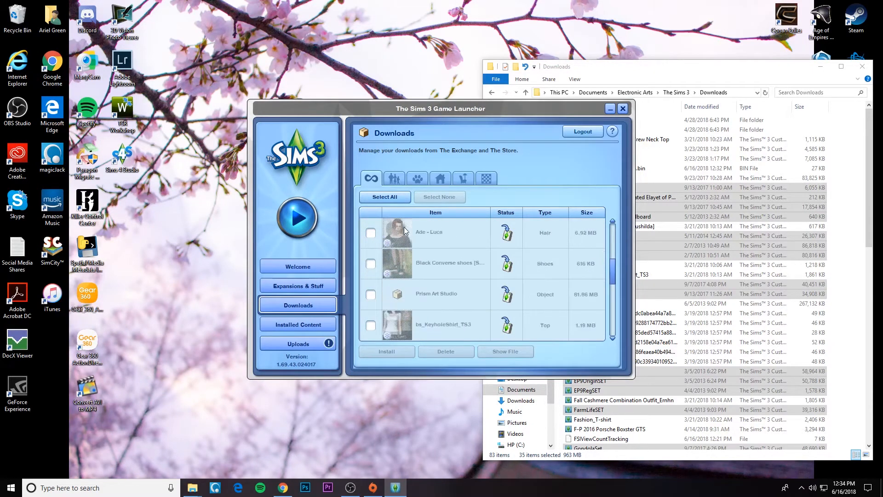
scroll("down", 3)
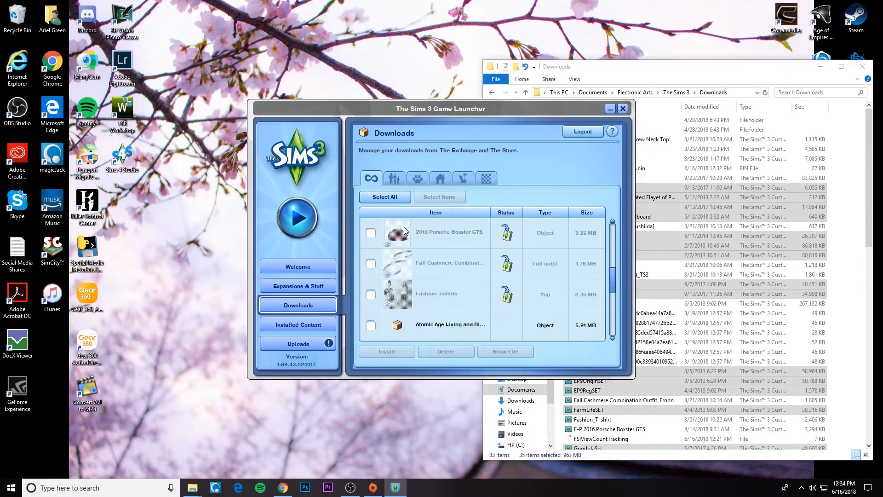
scroll("down", 3)
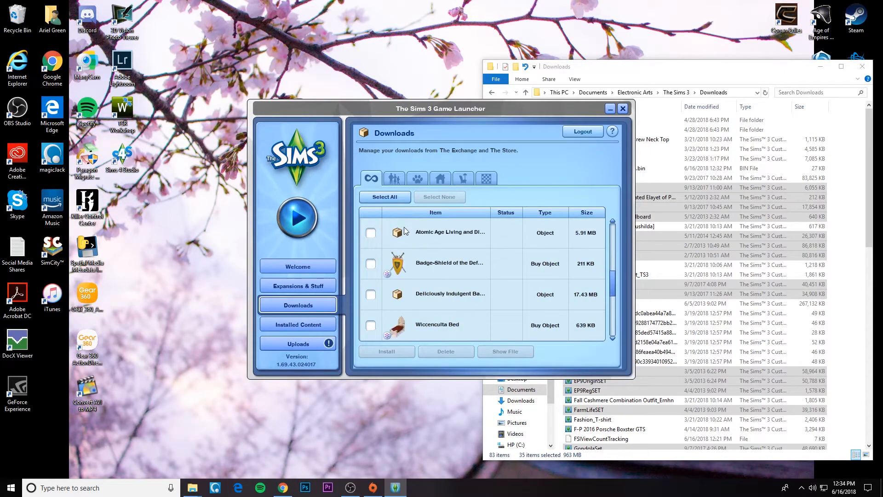
Select All so The Old Mill, Villa Paraiso, Bohemian Garden and other new items are ticked.
left_click(370, 233)
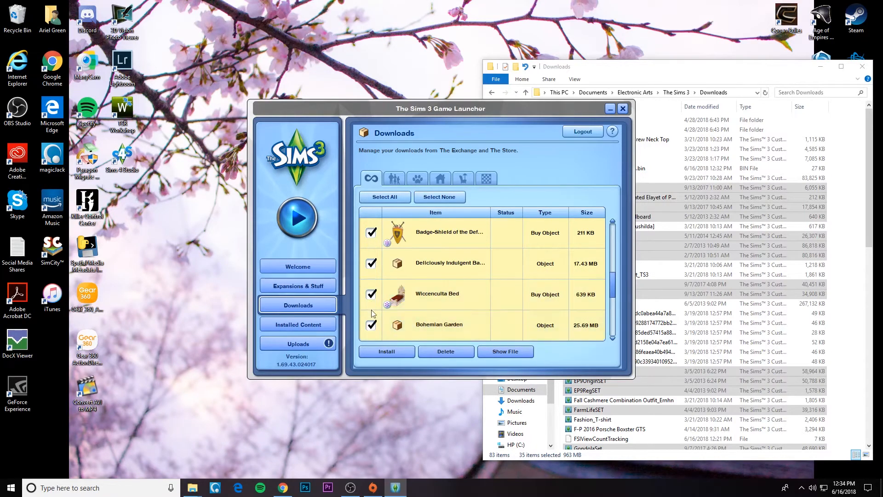
scroll("down", 3)
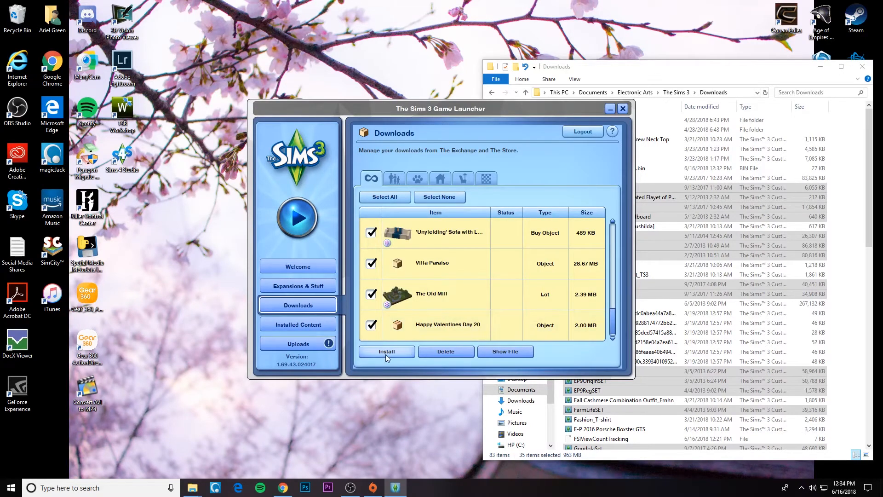
scroll("down", 3)
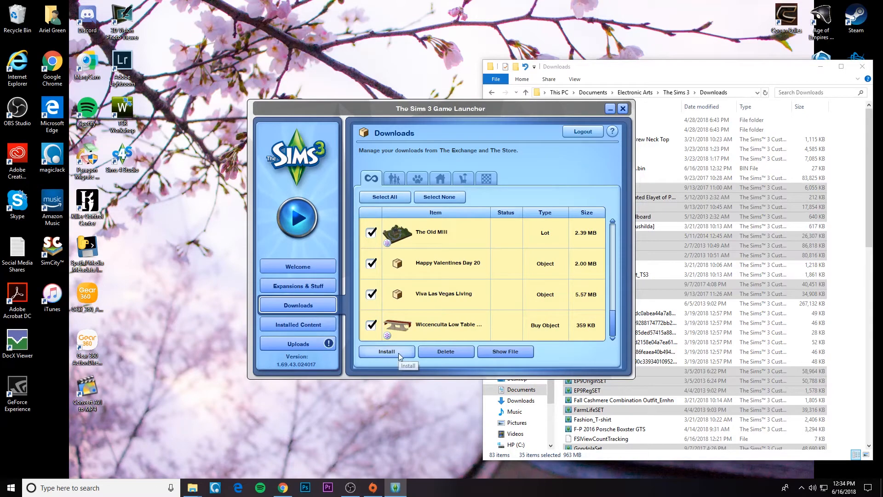
Install all the ticked packages together from the Downloads tab.
left_click(387, 350)
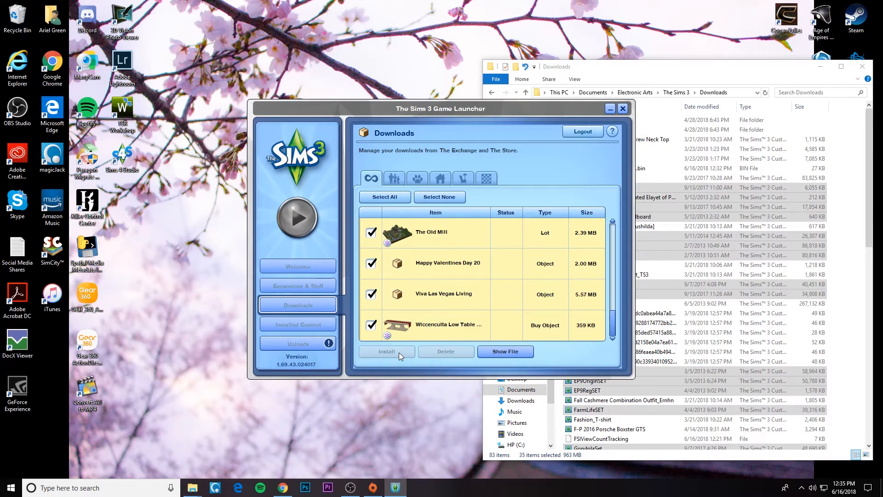
left_click(386, 351)
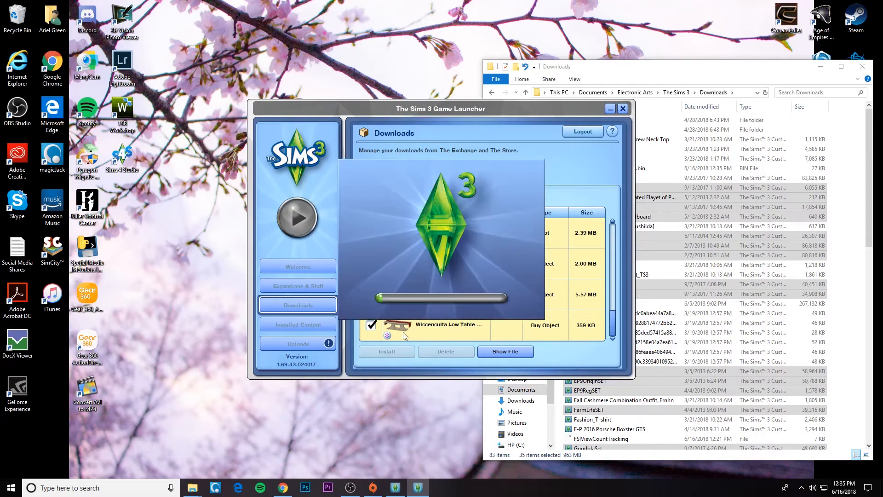